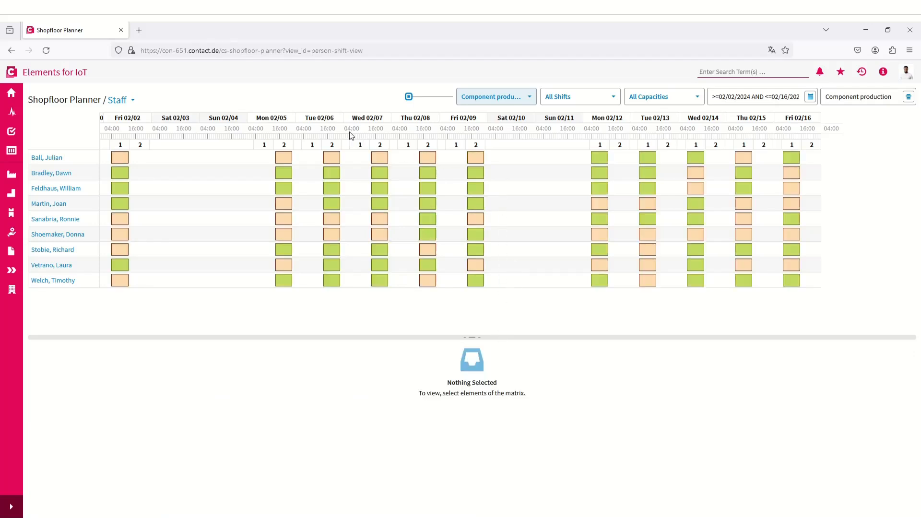
Switch the Shopfloor Planner from the Staff view to the Work Centers view
left_click(119, 100)
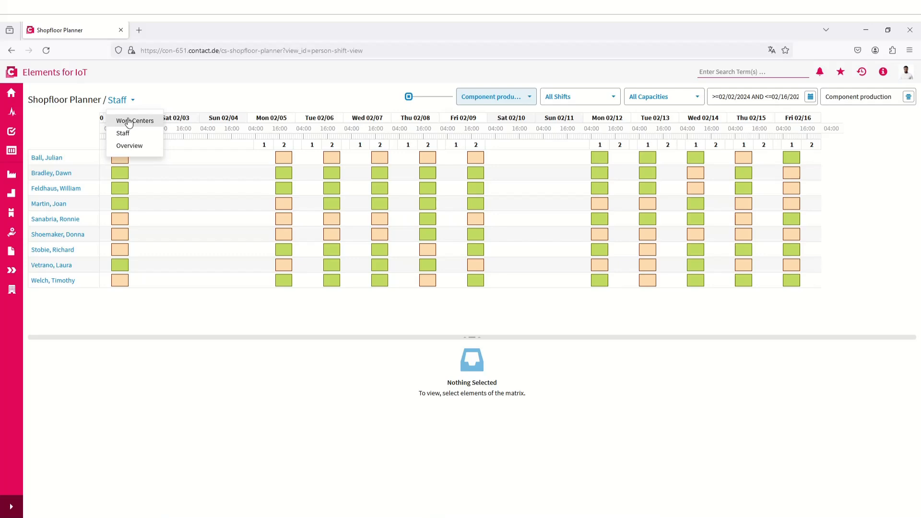
left_click(136, 121)
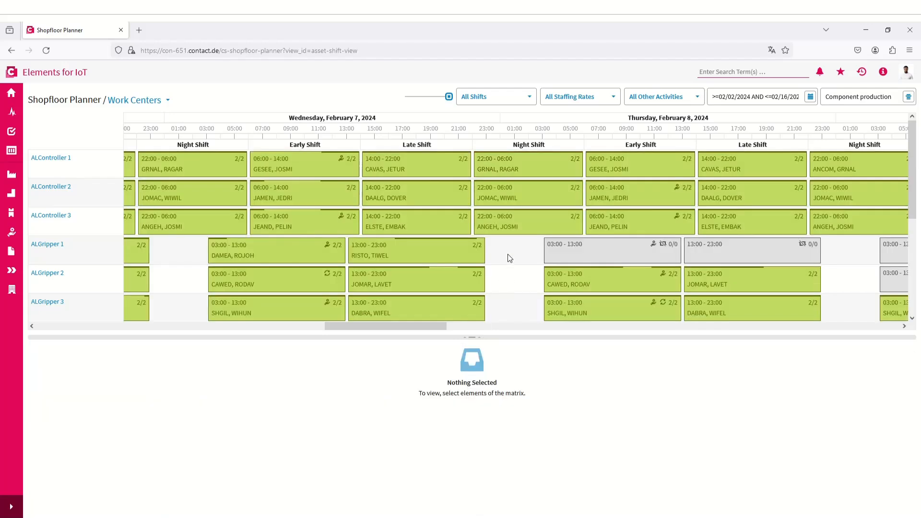
Switch the planner to the Overview view
left_click(136, 100)
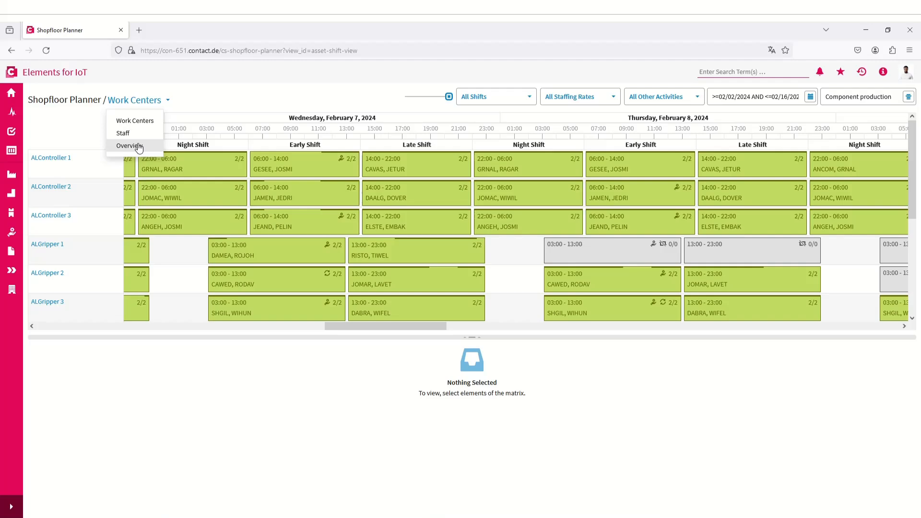
left_click(130, 146)
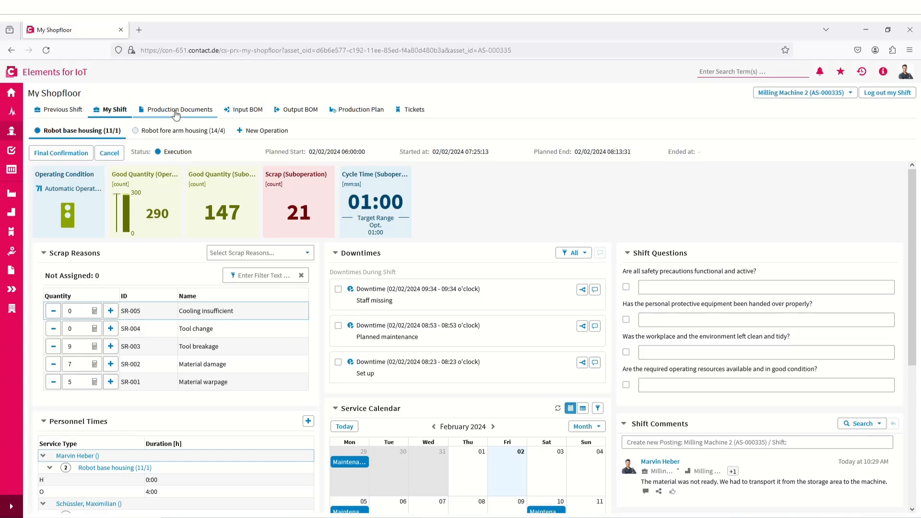
View the Technical Drawing Robot Arm document, then move to the Robot fore arm housing operation
left_click(179, 109)
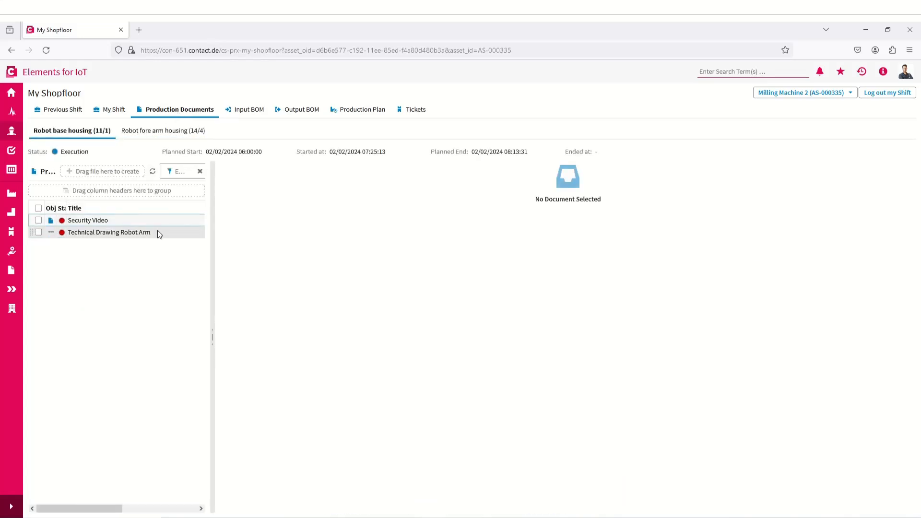
left_click(109, 232)
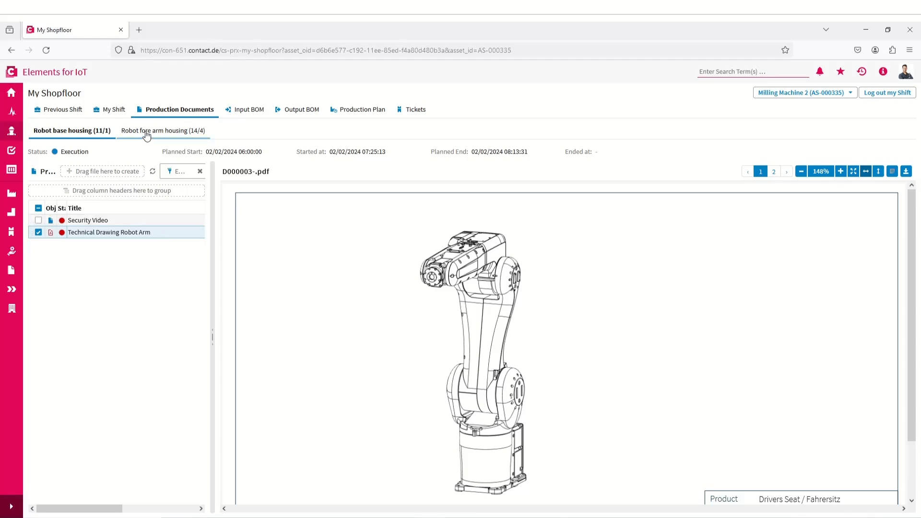
left_click(113, 109)
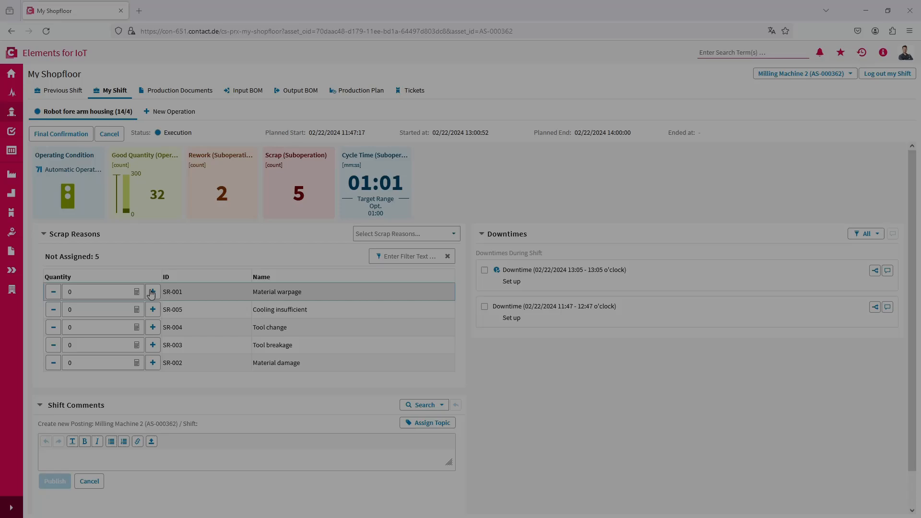
Record one scrap piece each under Tool change and Tool breakage
left_click(152, 327)
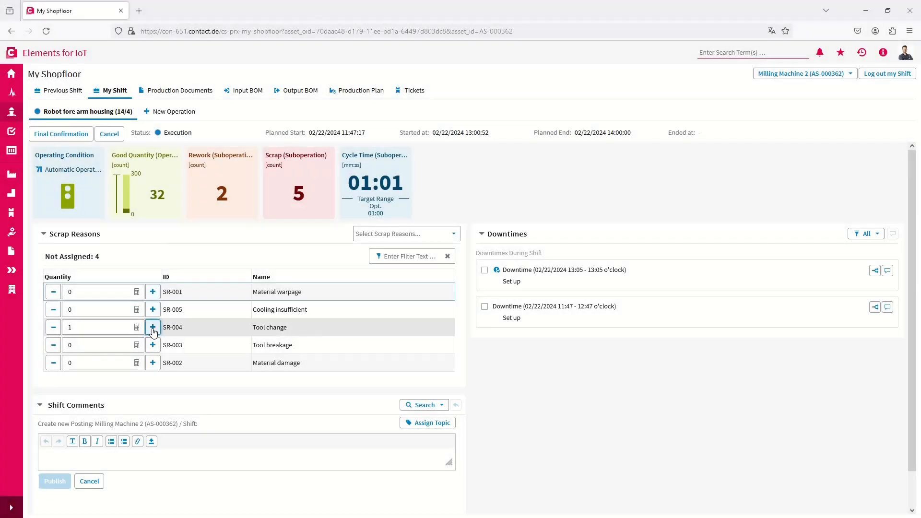
left_click(152, 345)
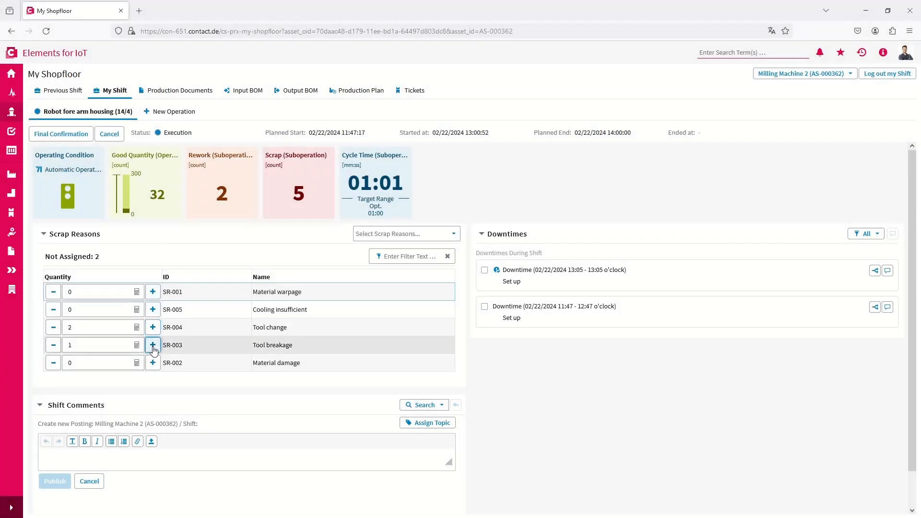
Add a shift comment that the required tool was missing and set-up took longer than usual
left_click(153, 344)
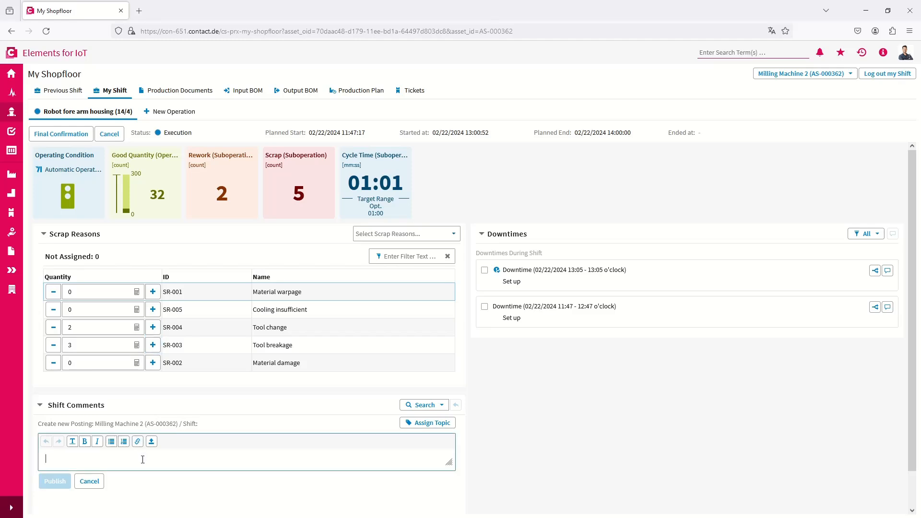
type("The required tool for his milling machine was not in its usual place. That's why the initi")
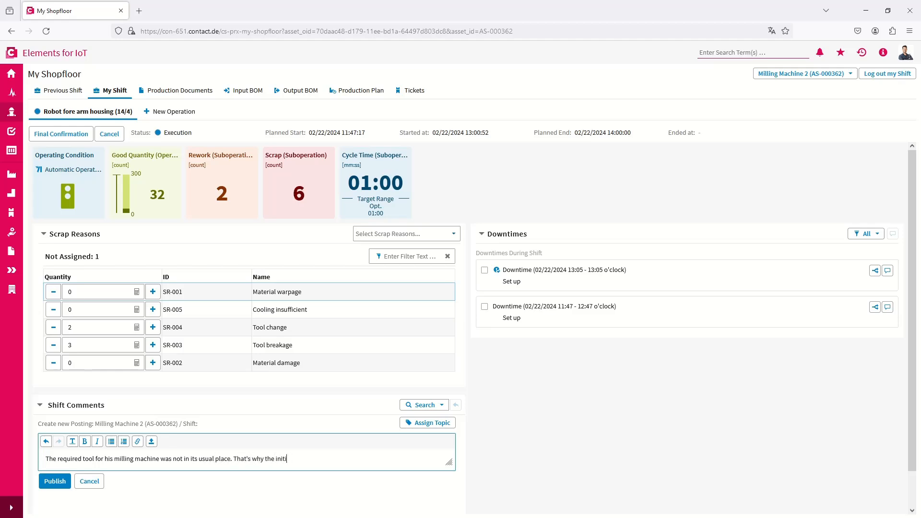
type("al set up took longer than usual")
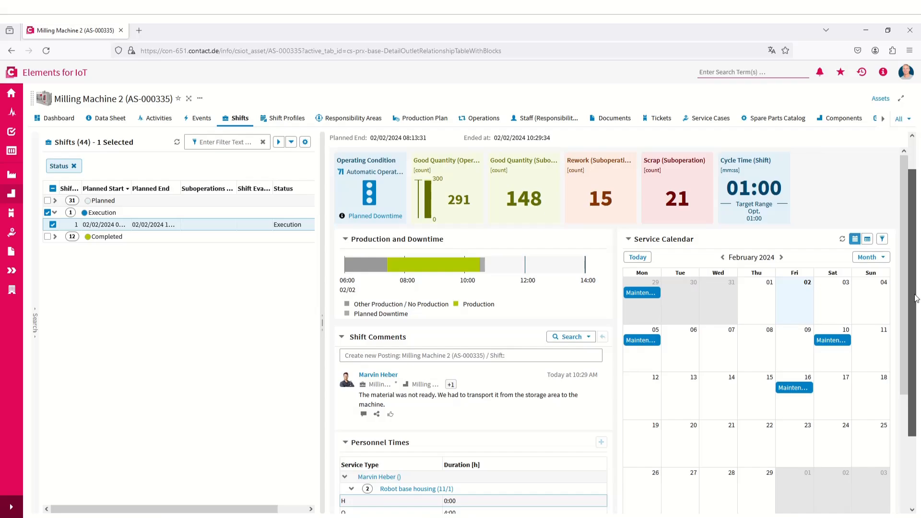
Show the Milling Machine 2 dashboard with availability, OEE and scrap ratio figures
left_click(60, 117)
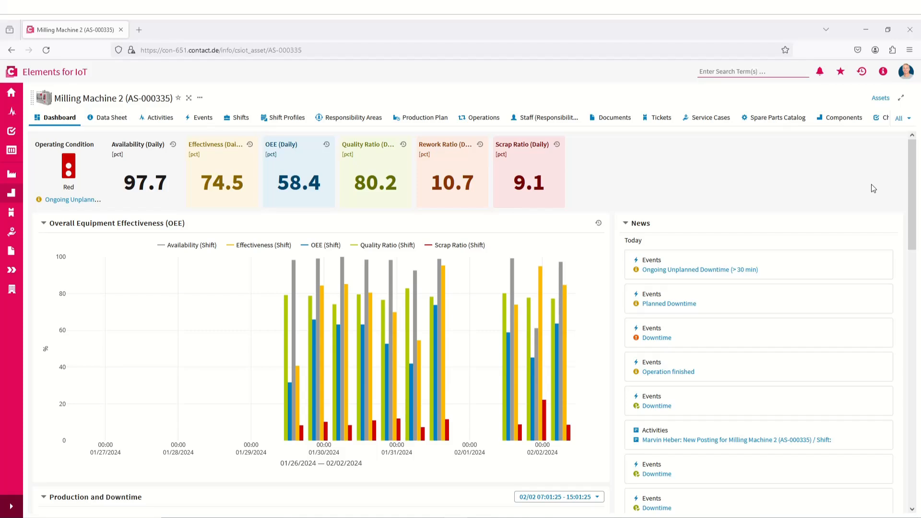
Scroll the dashboard down past the production and downtime charts to the February 2024 service calendar
scroll("down", 3)
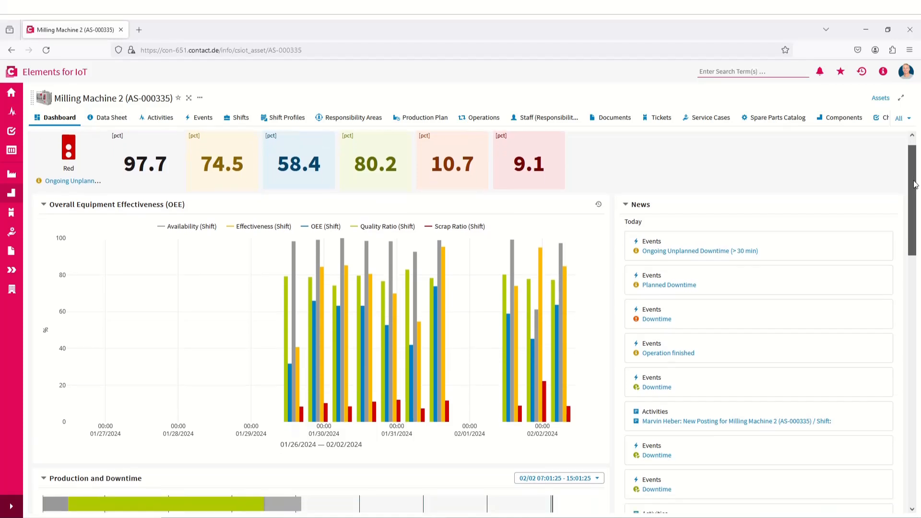
scroll("down", 3)
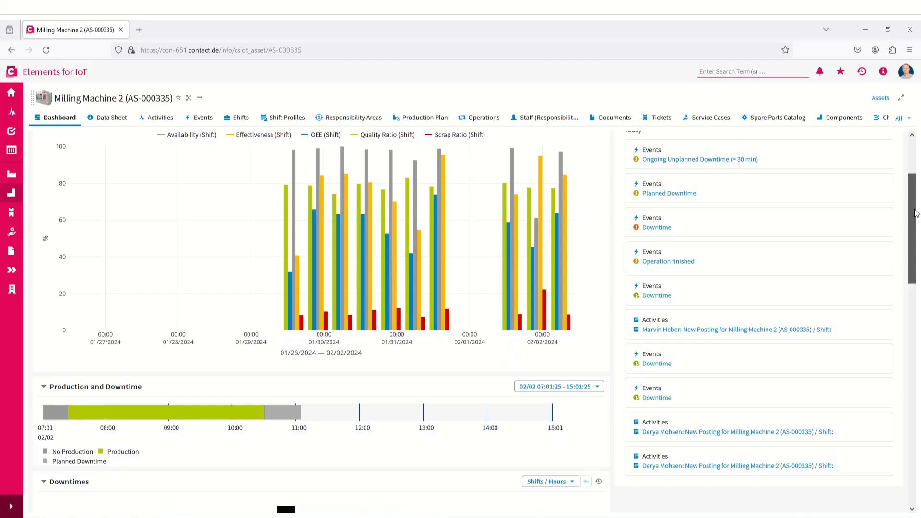
scroll("down", 3)
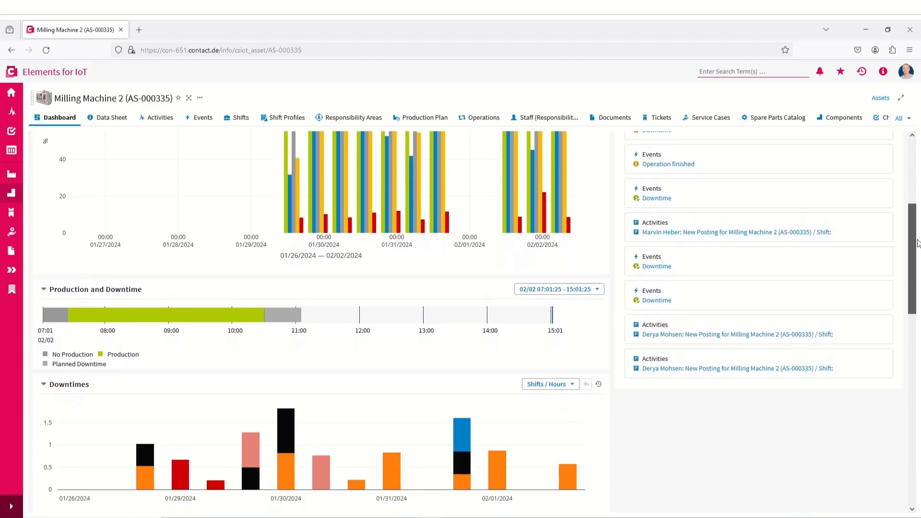
scroll("down", 3)
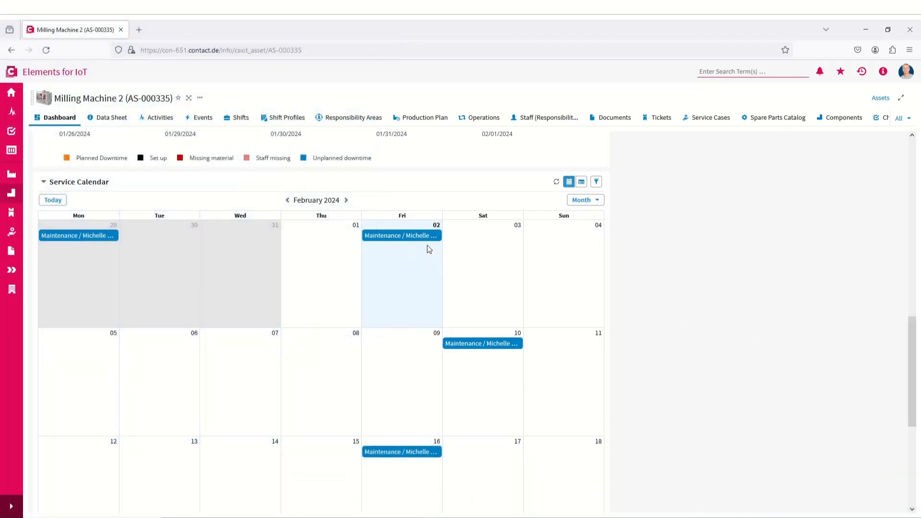
In the Feb 02 maintenance case SC-003019, select the Adjustment and calibration checkpoint
left_click(401, 235)
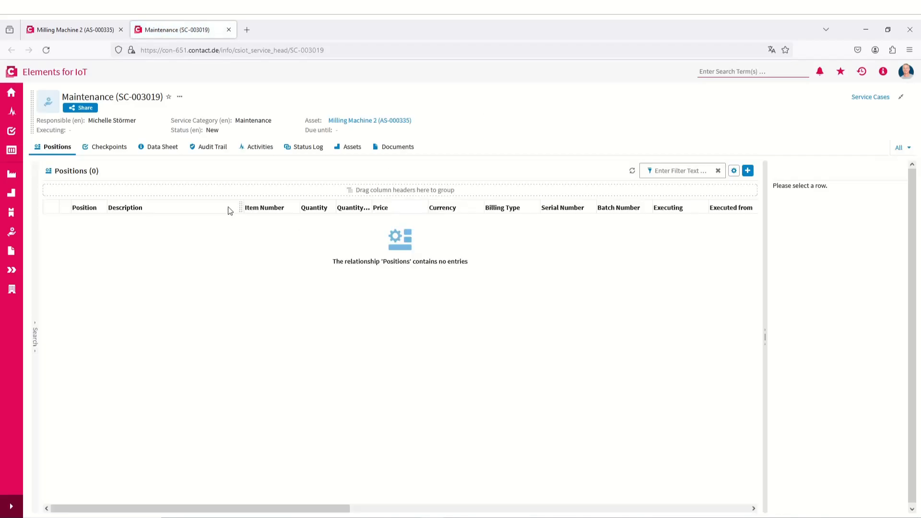
left_click(109, 146)
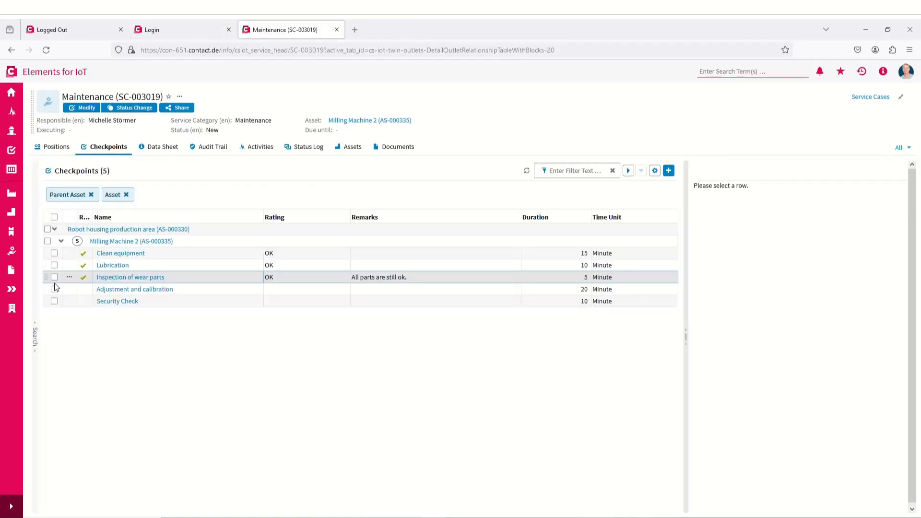
left_click(134, 288)
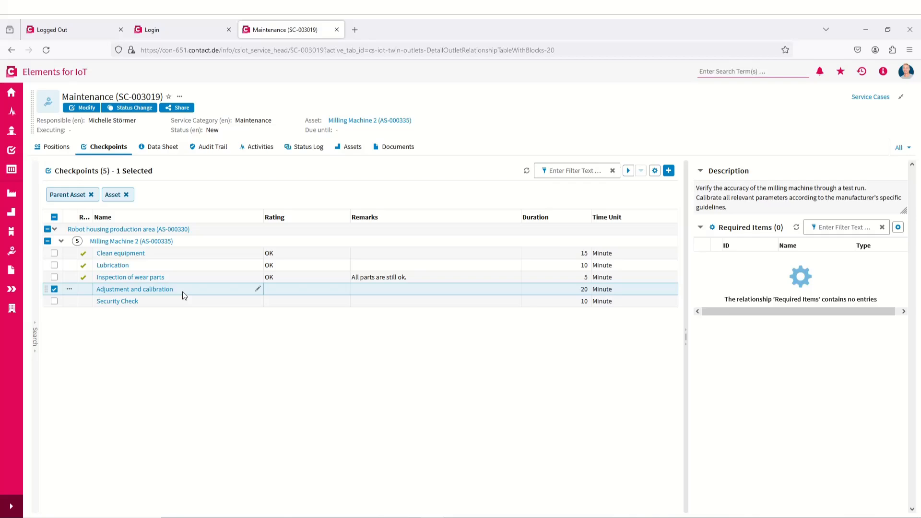
Rate the Adjustment and calibration checkpoint OK and confirm
left_click(258, 289)
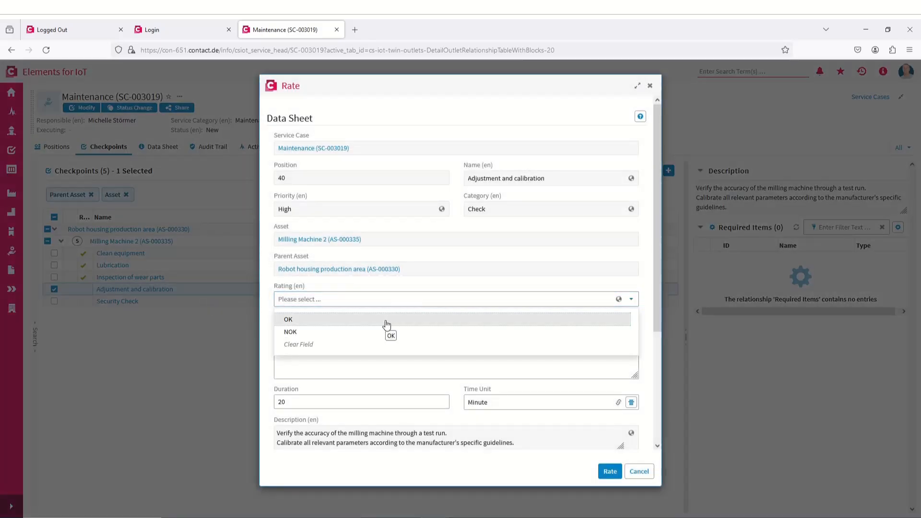
left_click(288, 319)
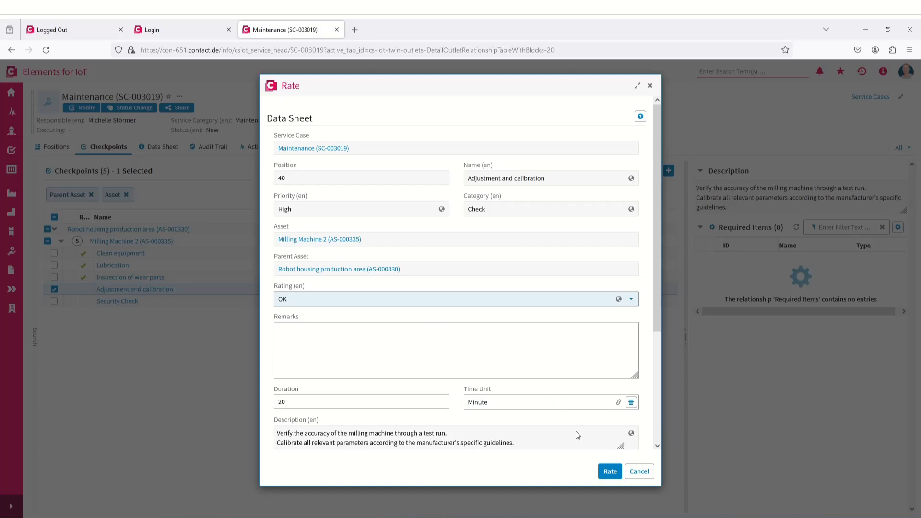
left_click(609, 471)
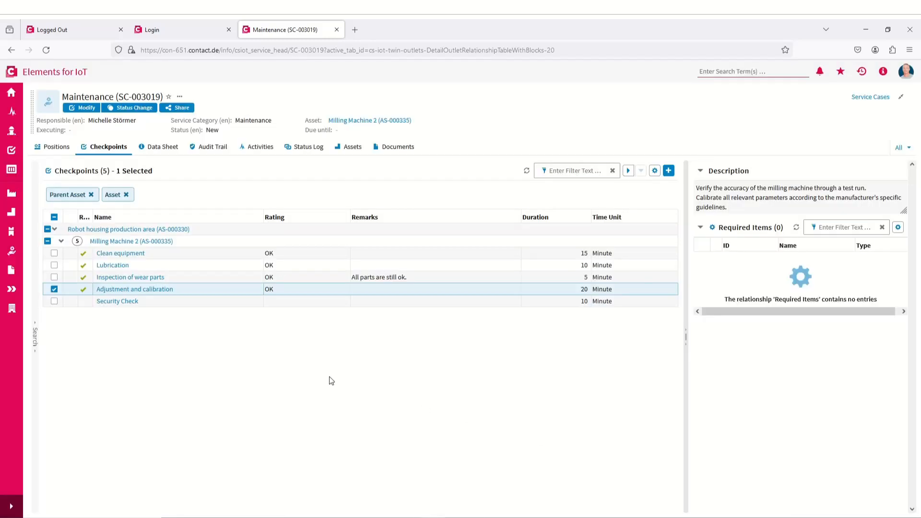
Choose OK as the rating for the Security Check checkpoint without saving yet
left_click(117, 300)
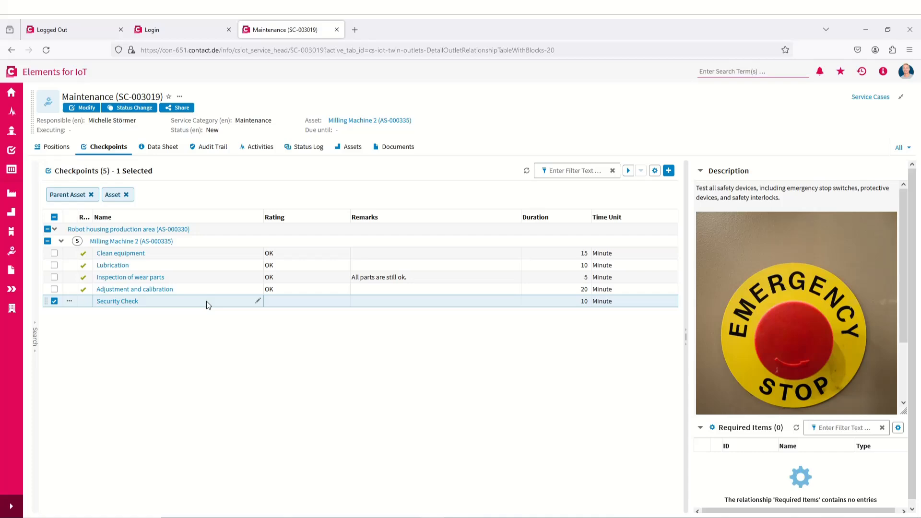
left_click(259, 301)
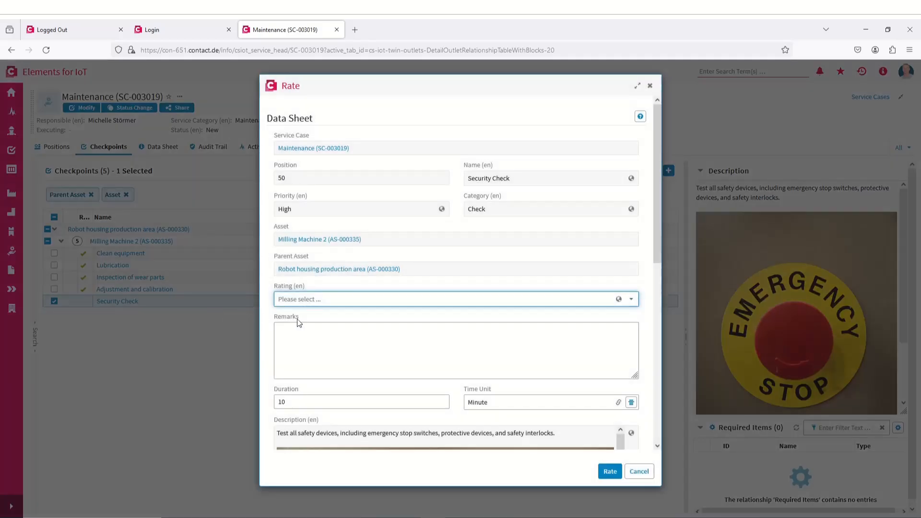
left_click(450, 299)
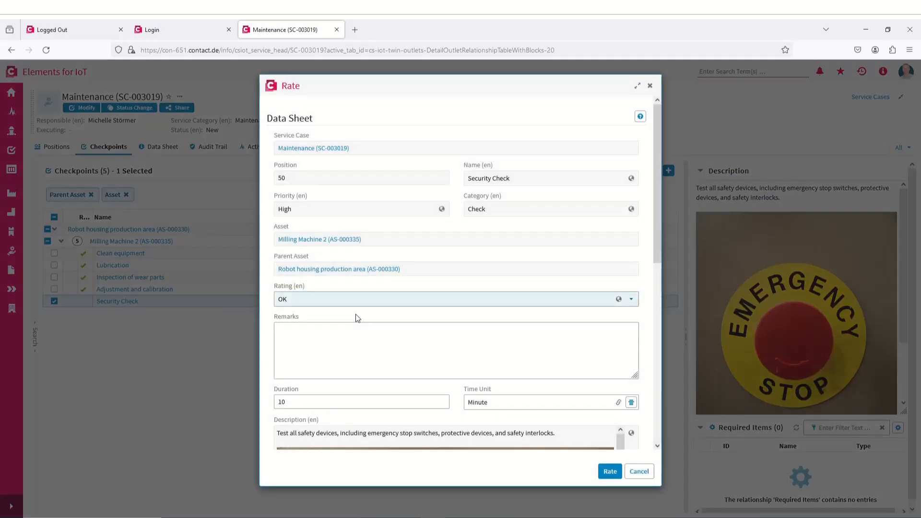